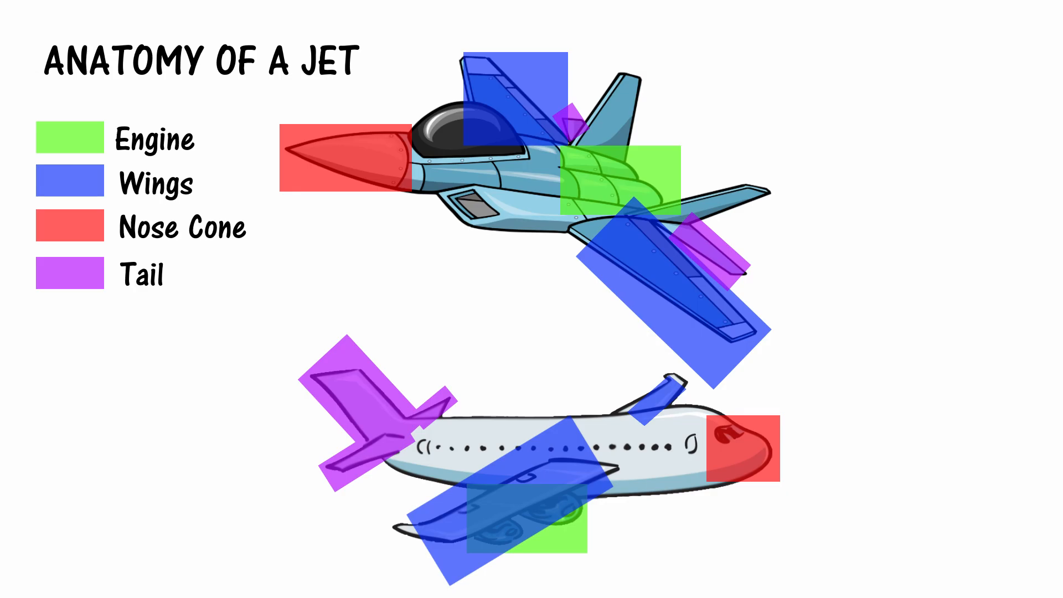
Advance the slideshow from the jet anatomy diagram to the '4 Forces of Flight' slide.
key("Right")
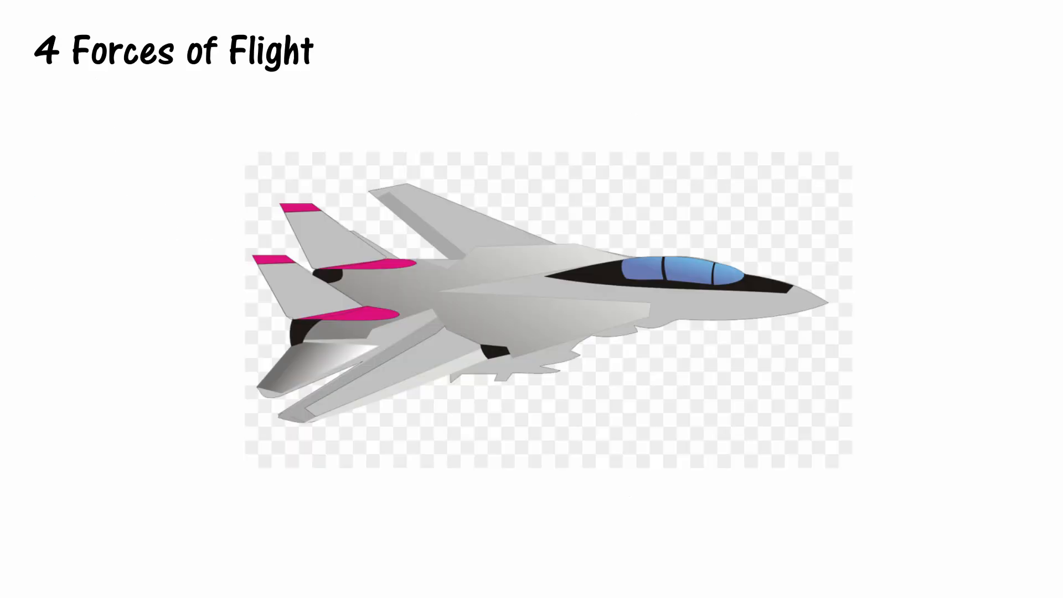